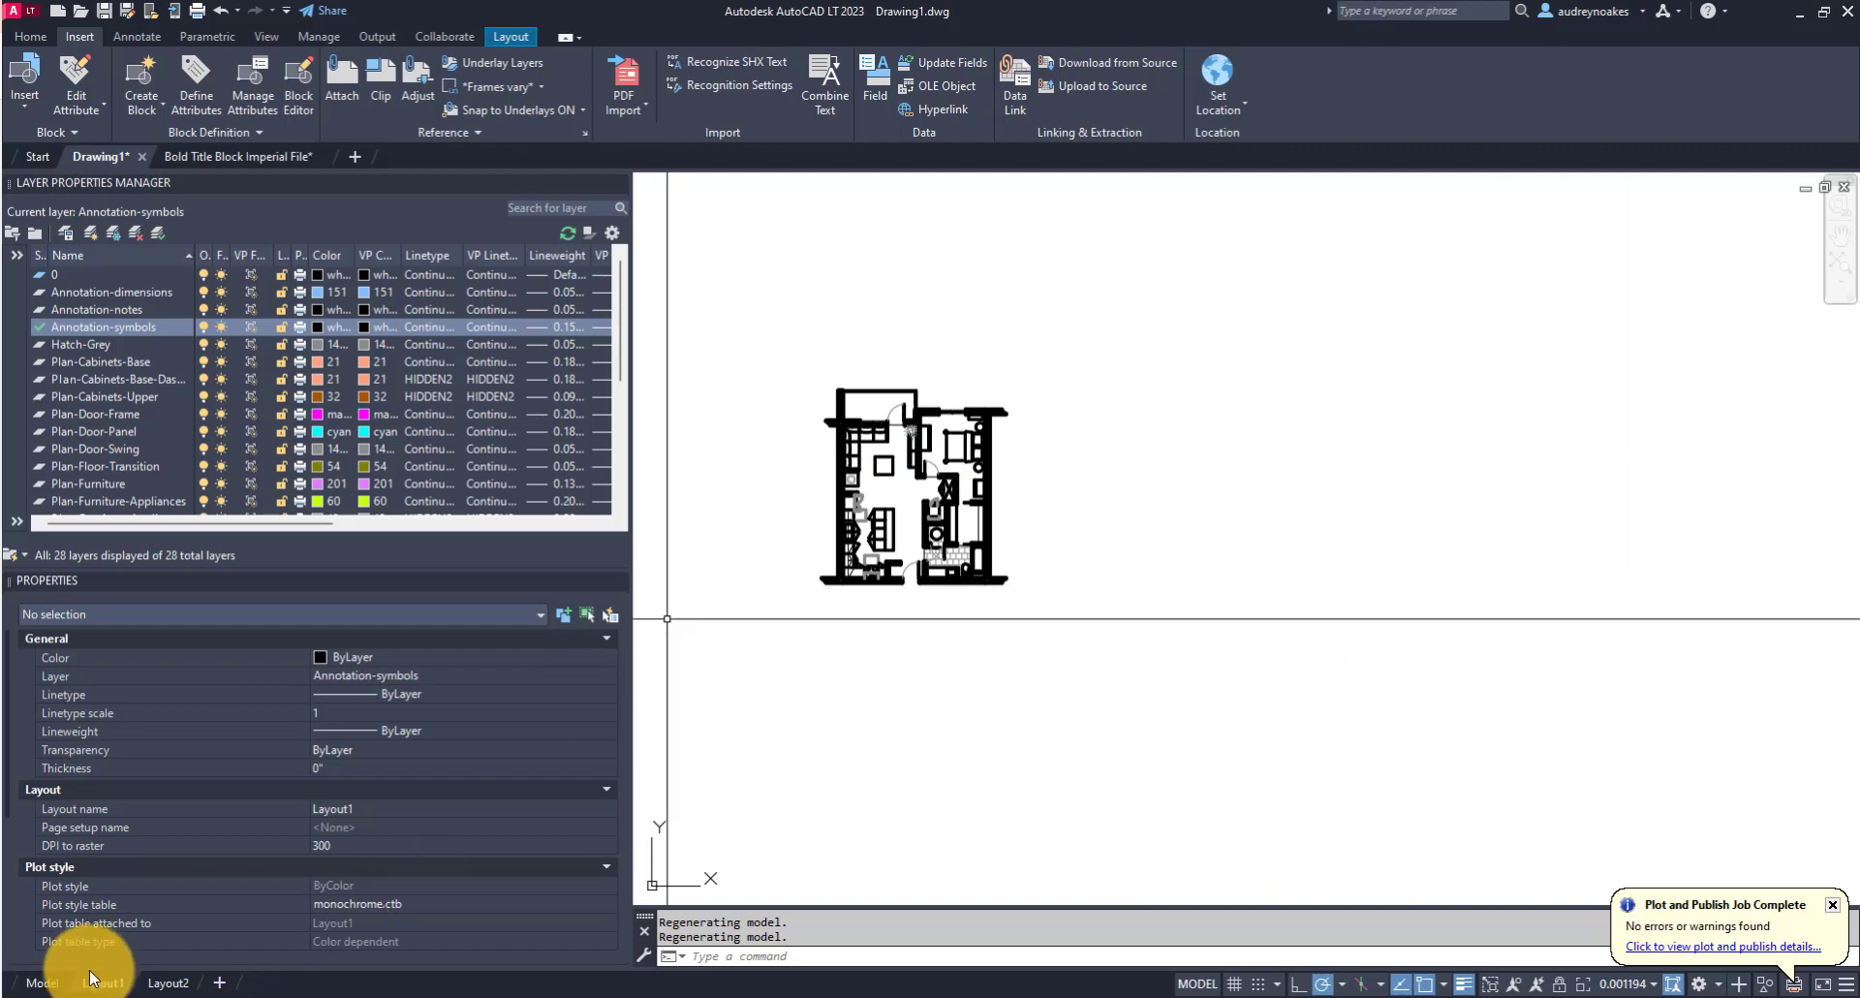
Switch from Model space to the Layout1 sheet
{"action": "left_click", "coordinate": [101, 983]}
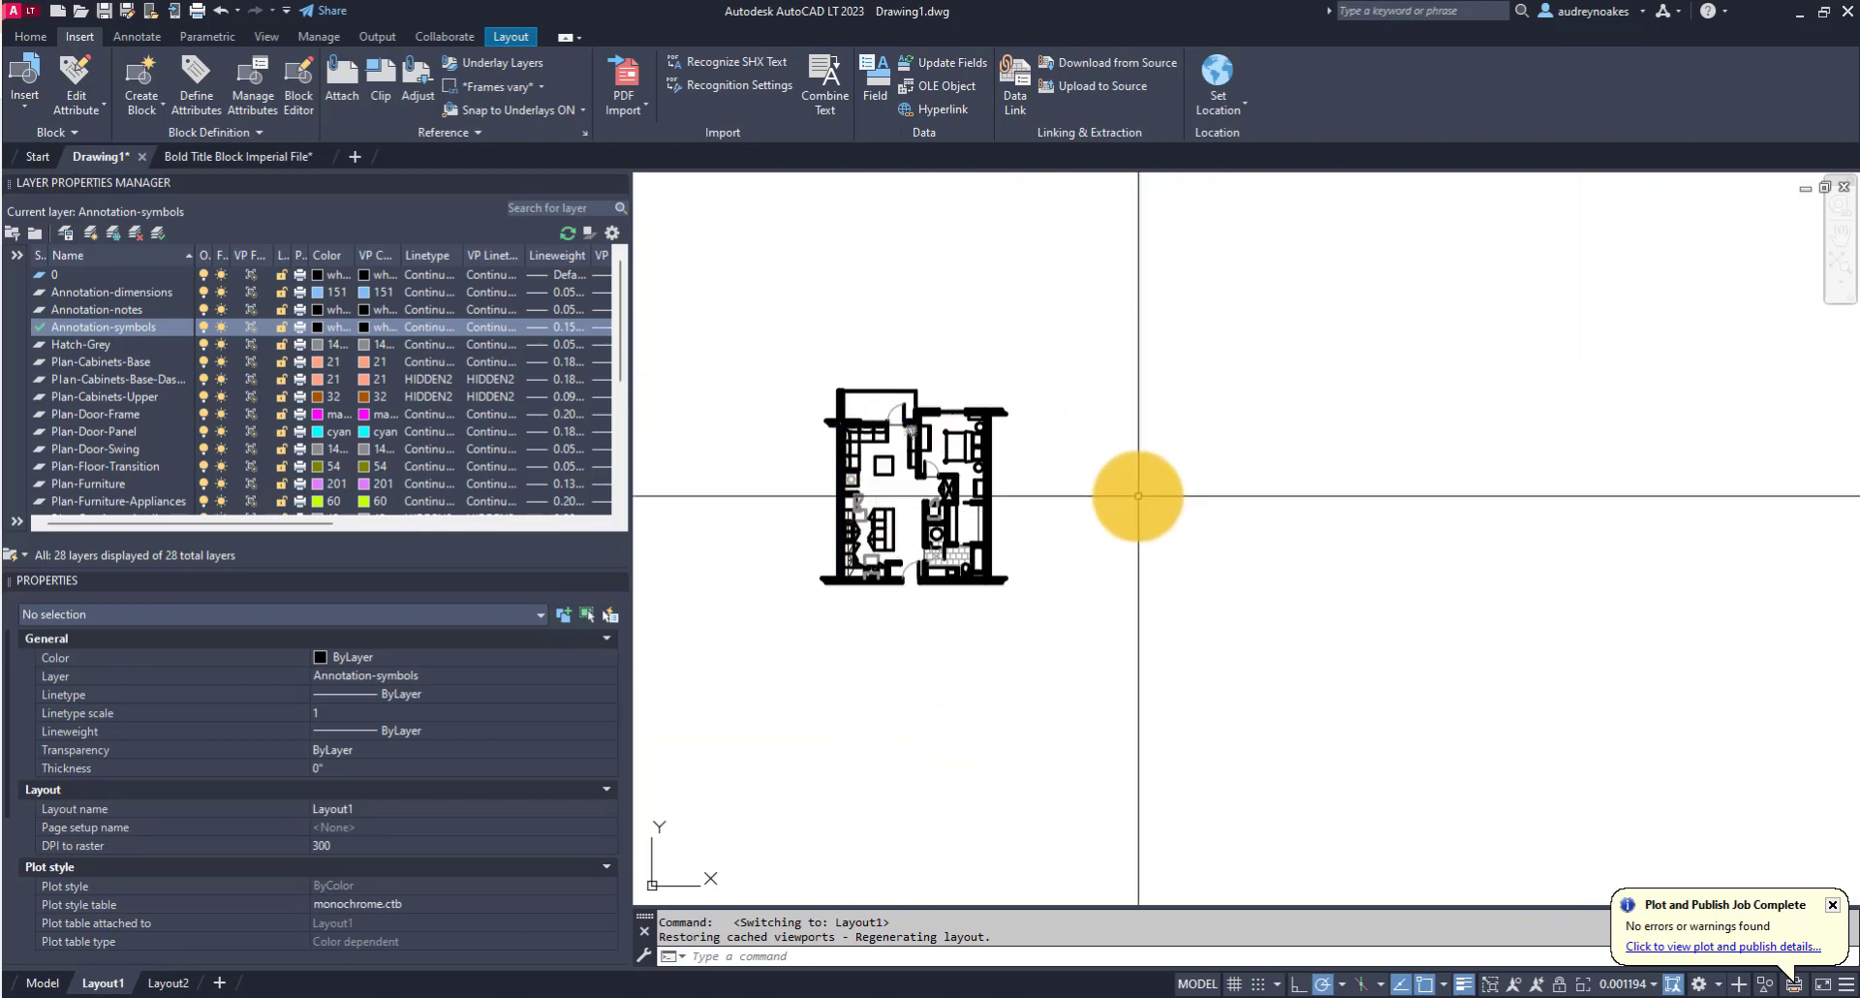
{"action": "mouse_move", "coordinate": [1232, 864]}
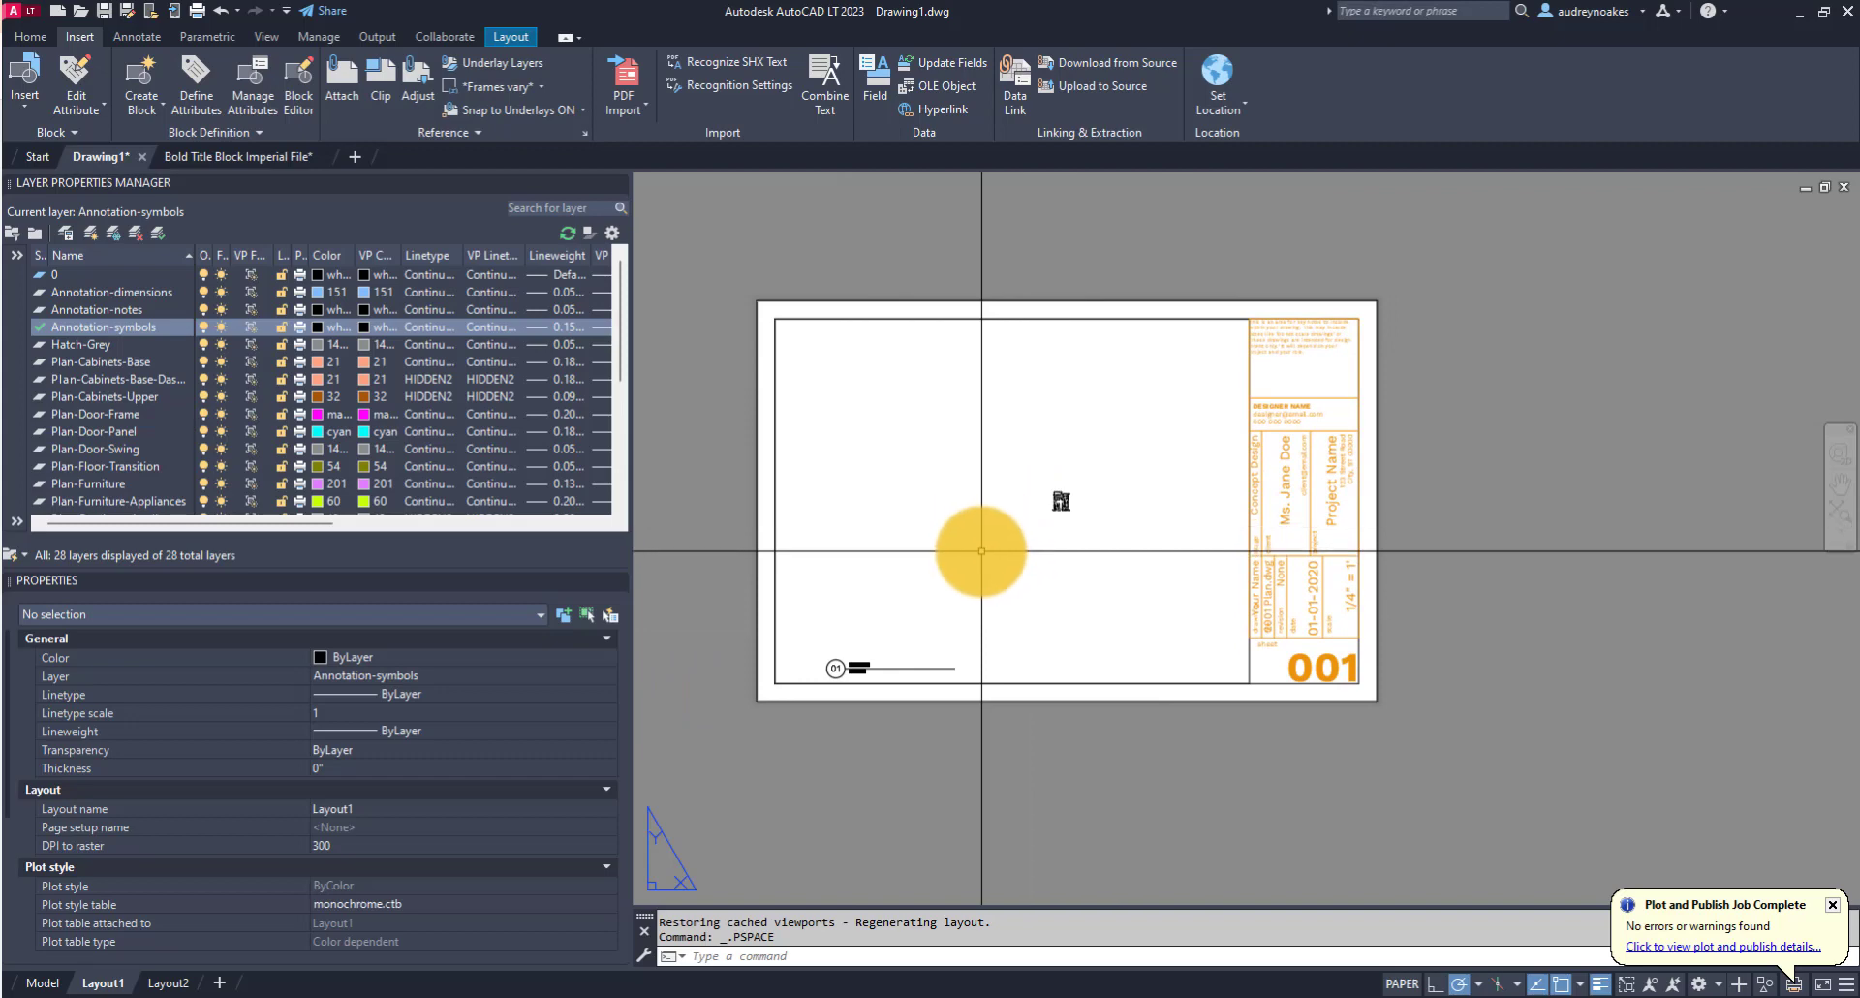
{"action": "mouse_move", "coordinate": [1005, 516]}
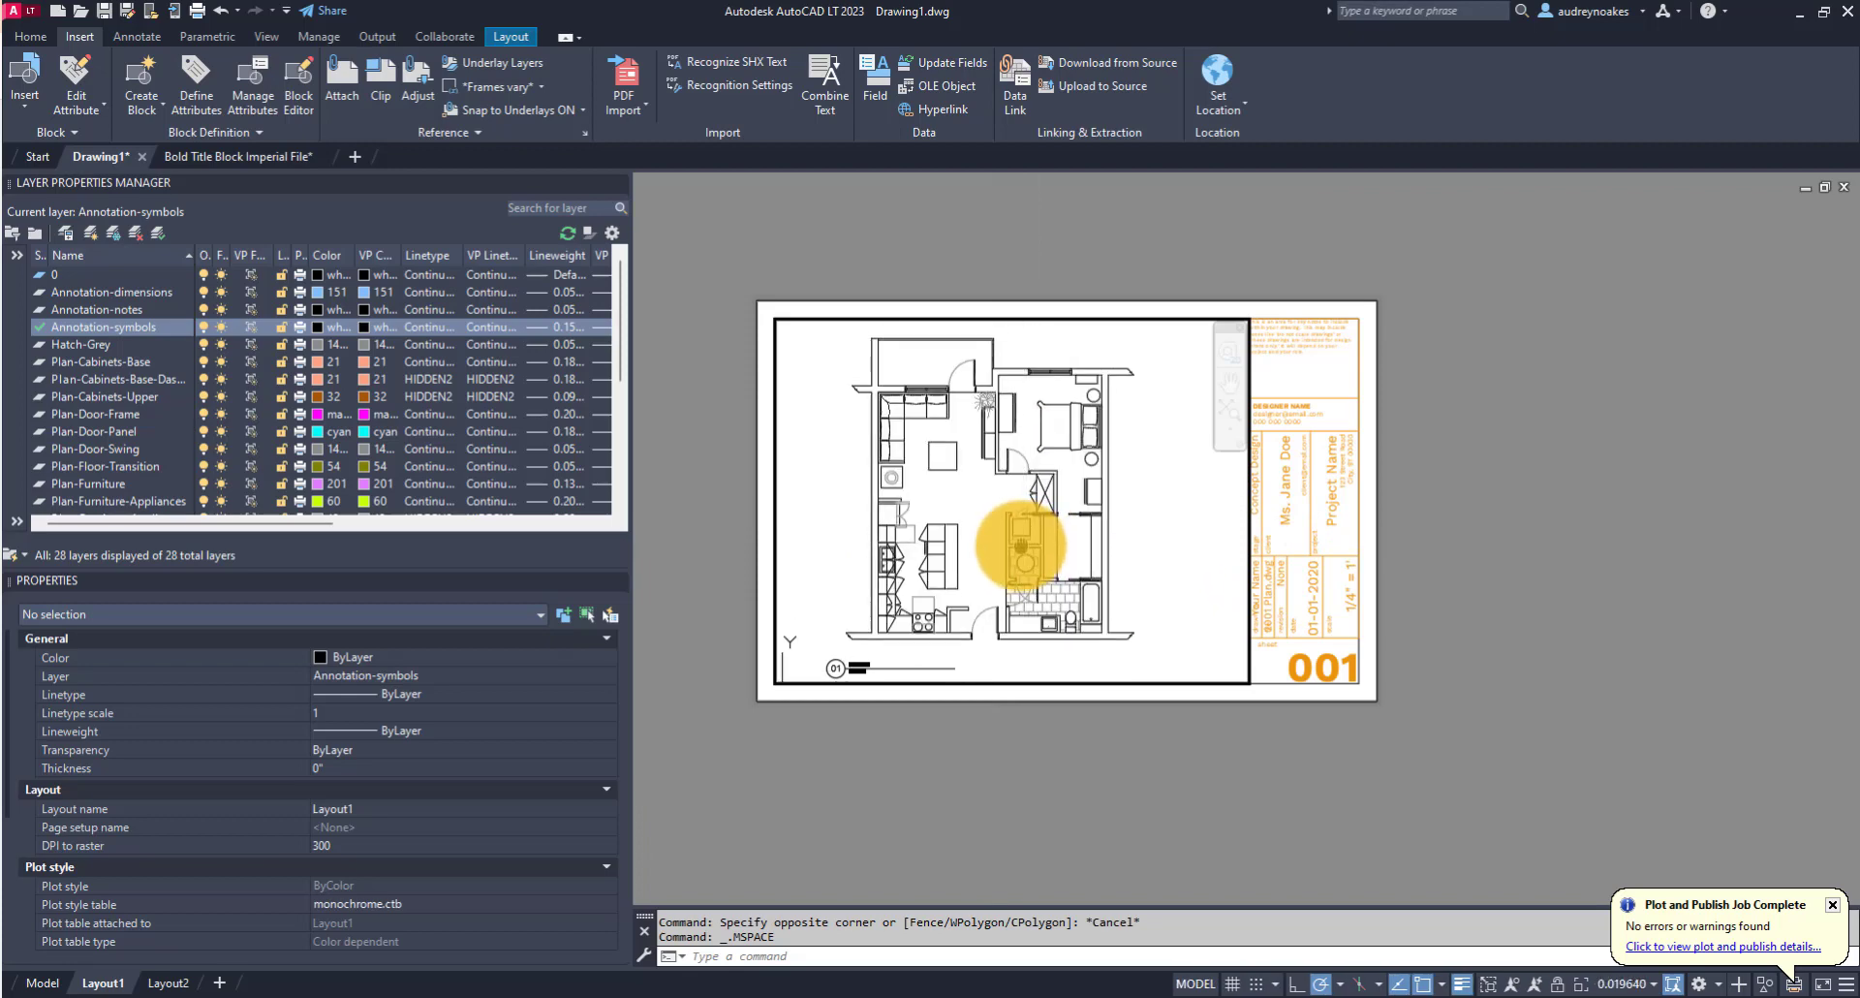
Set the viewport scale to 1/4" = 1'-0" from the status bar scale list
{"action": "left_click", "coordinate": [1649, 982]}
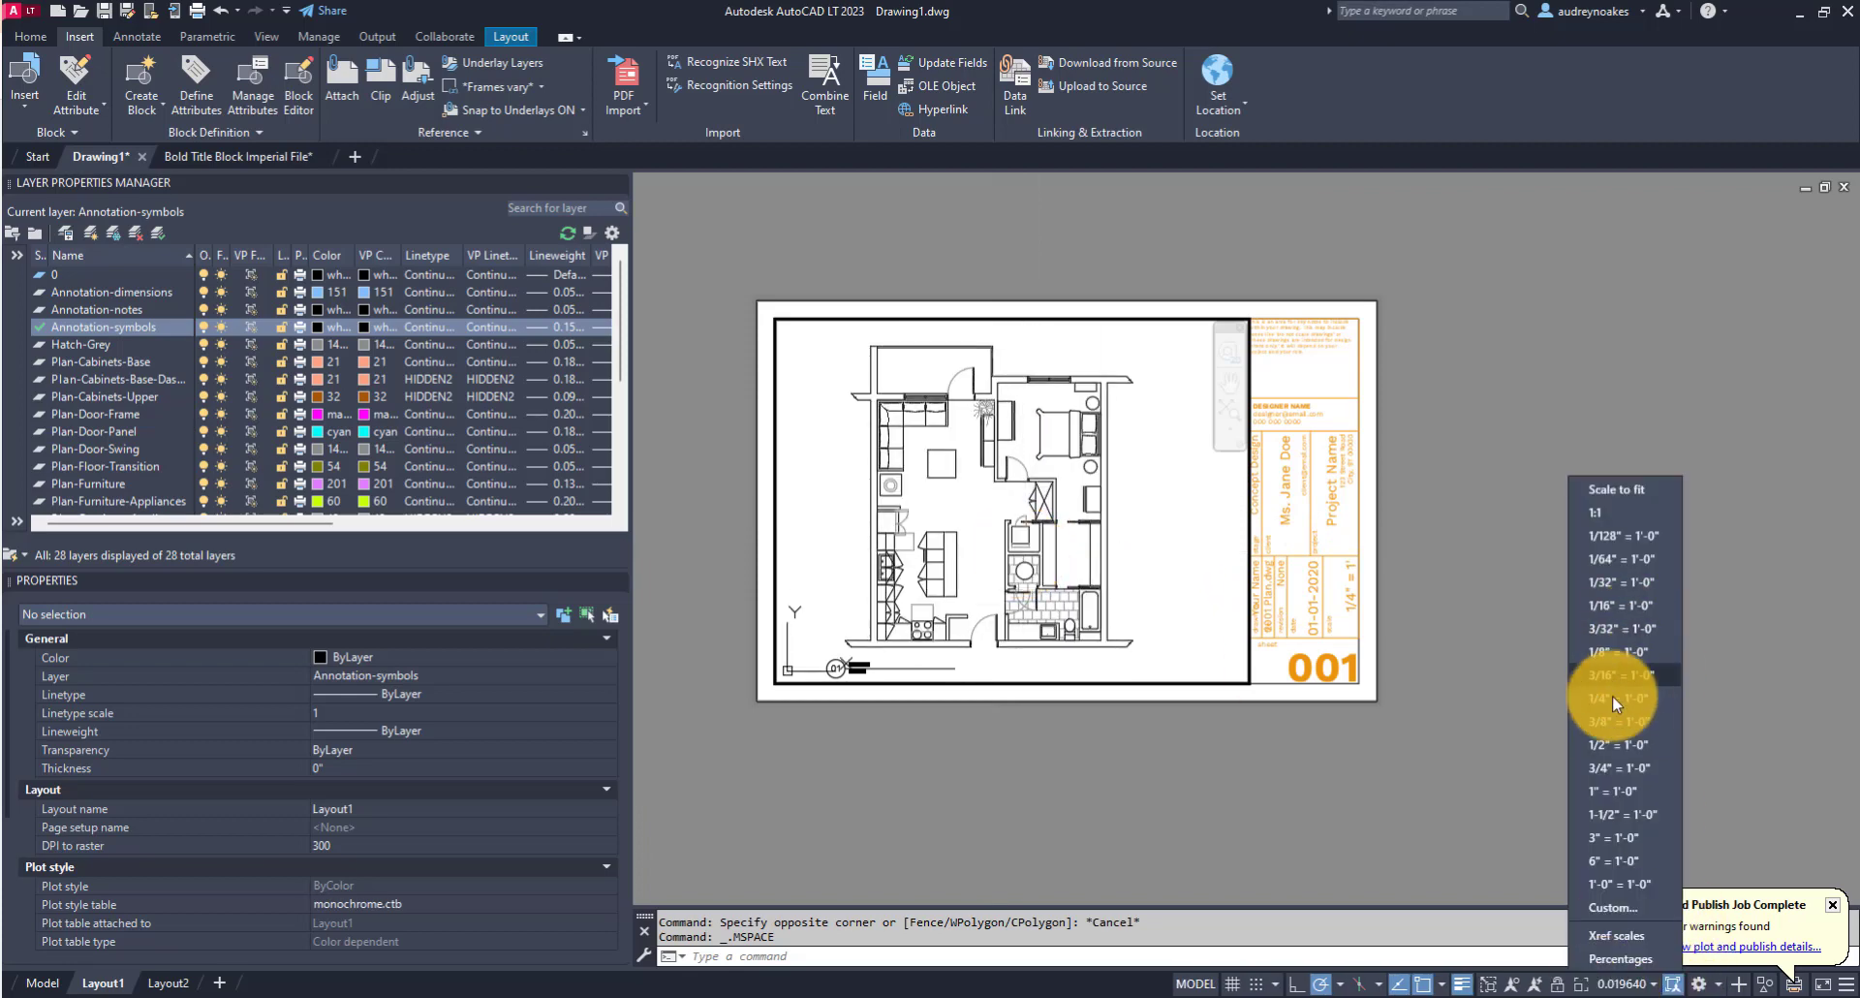
{"action": "left_click", "coordinate": [1616, 697]}
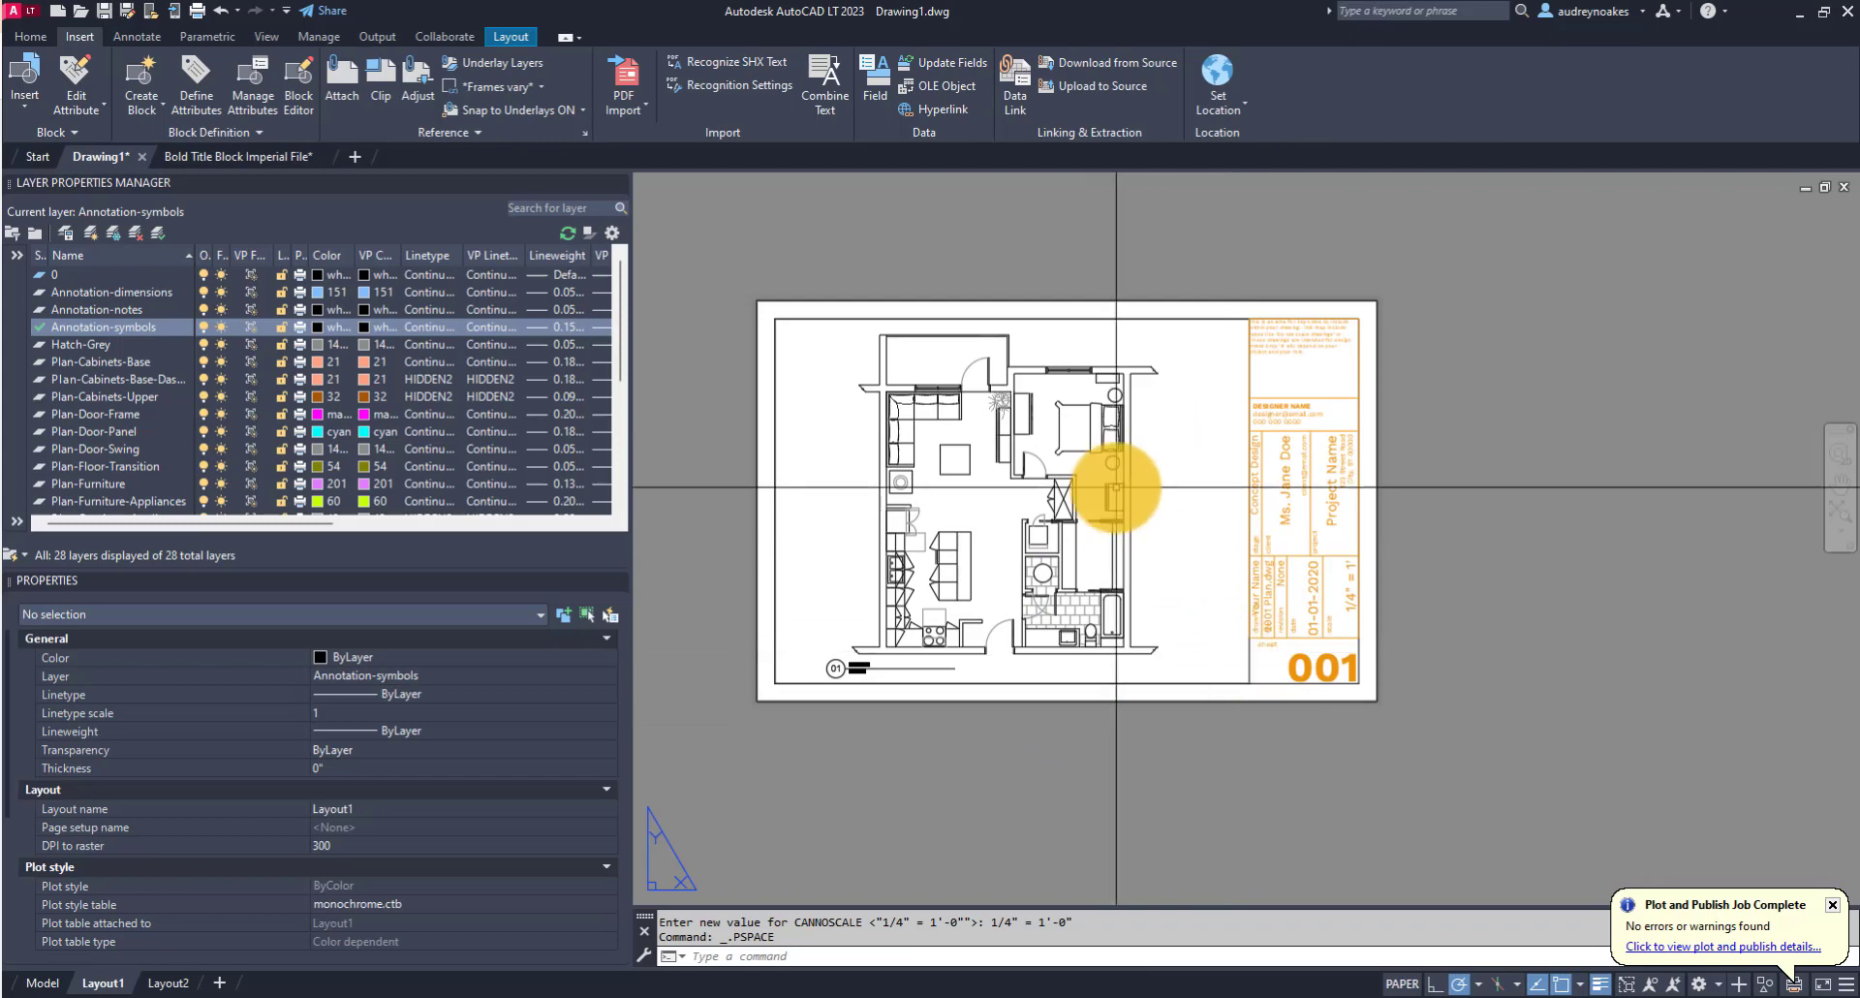
{"action": "mouse_move", "coordinate": [883, 552]}
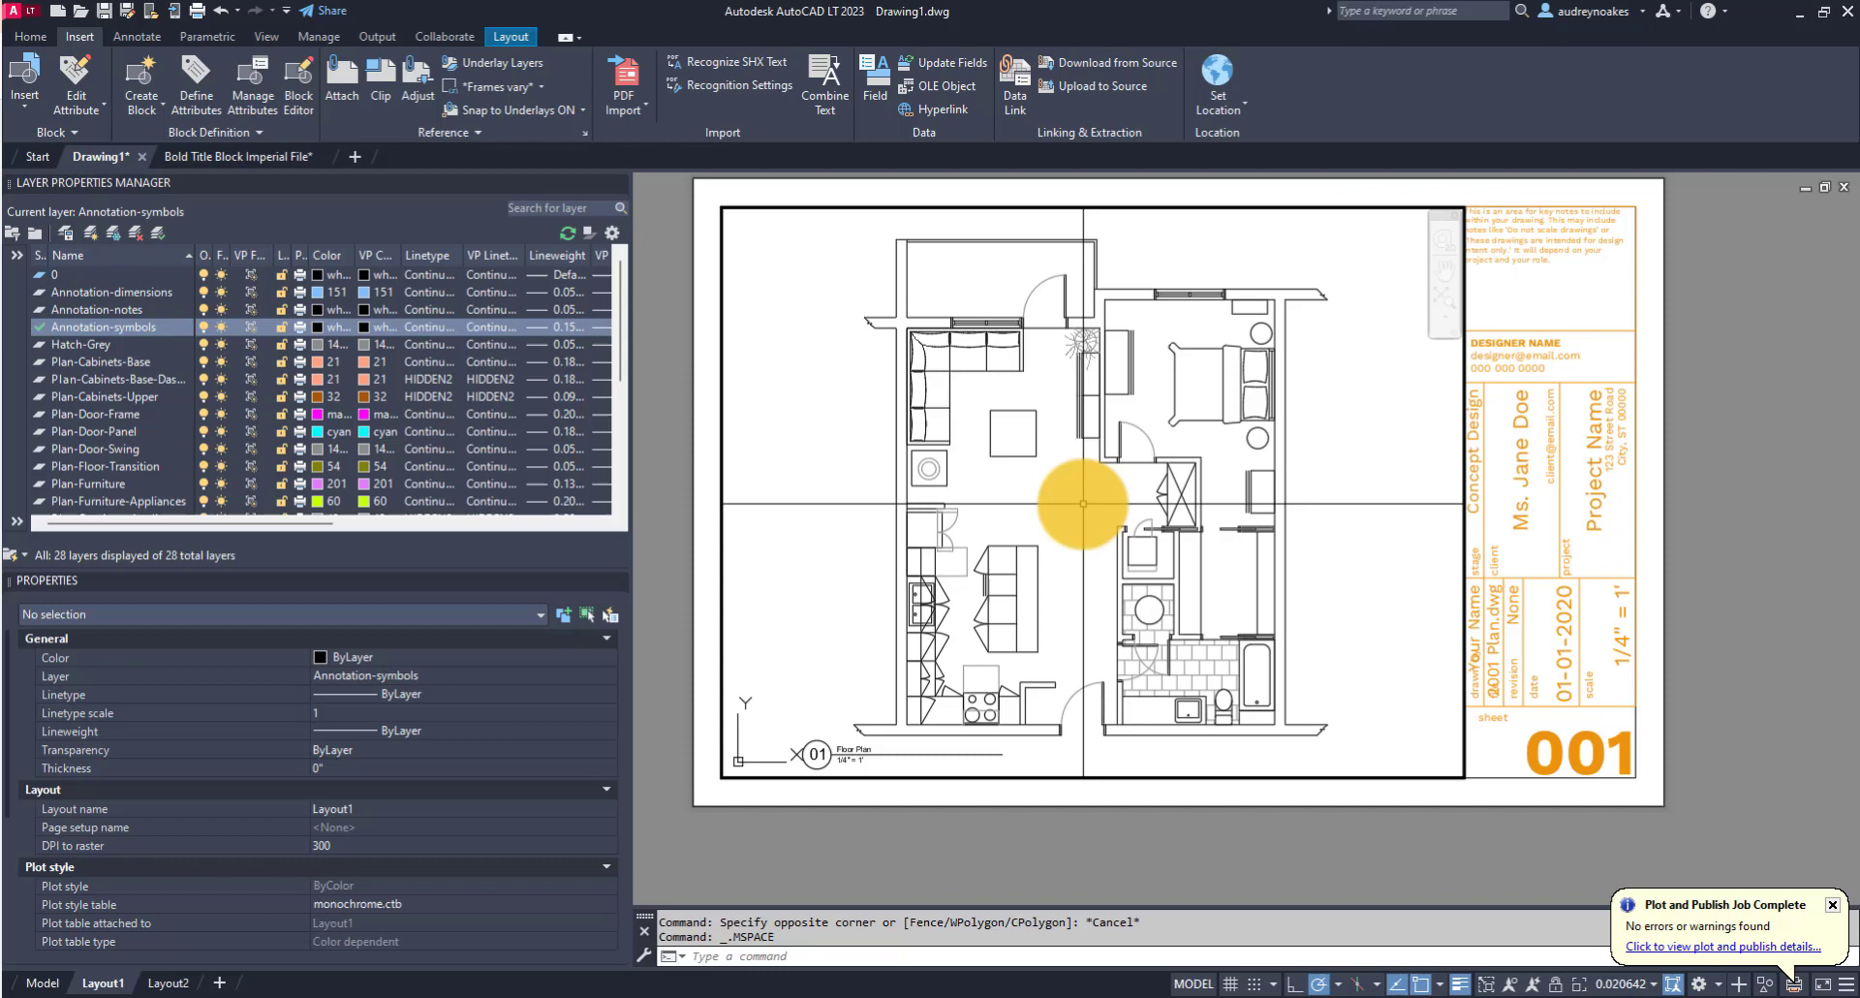
Reapply the 1/4" = 1'-0" viewport scale to the floor plan
{"action": "left_click", "coordinate": [1671, 983]}
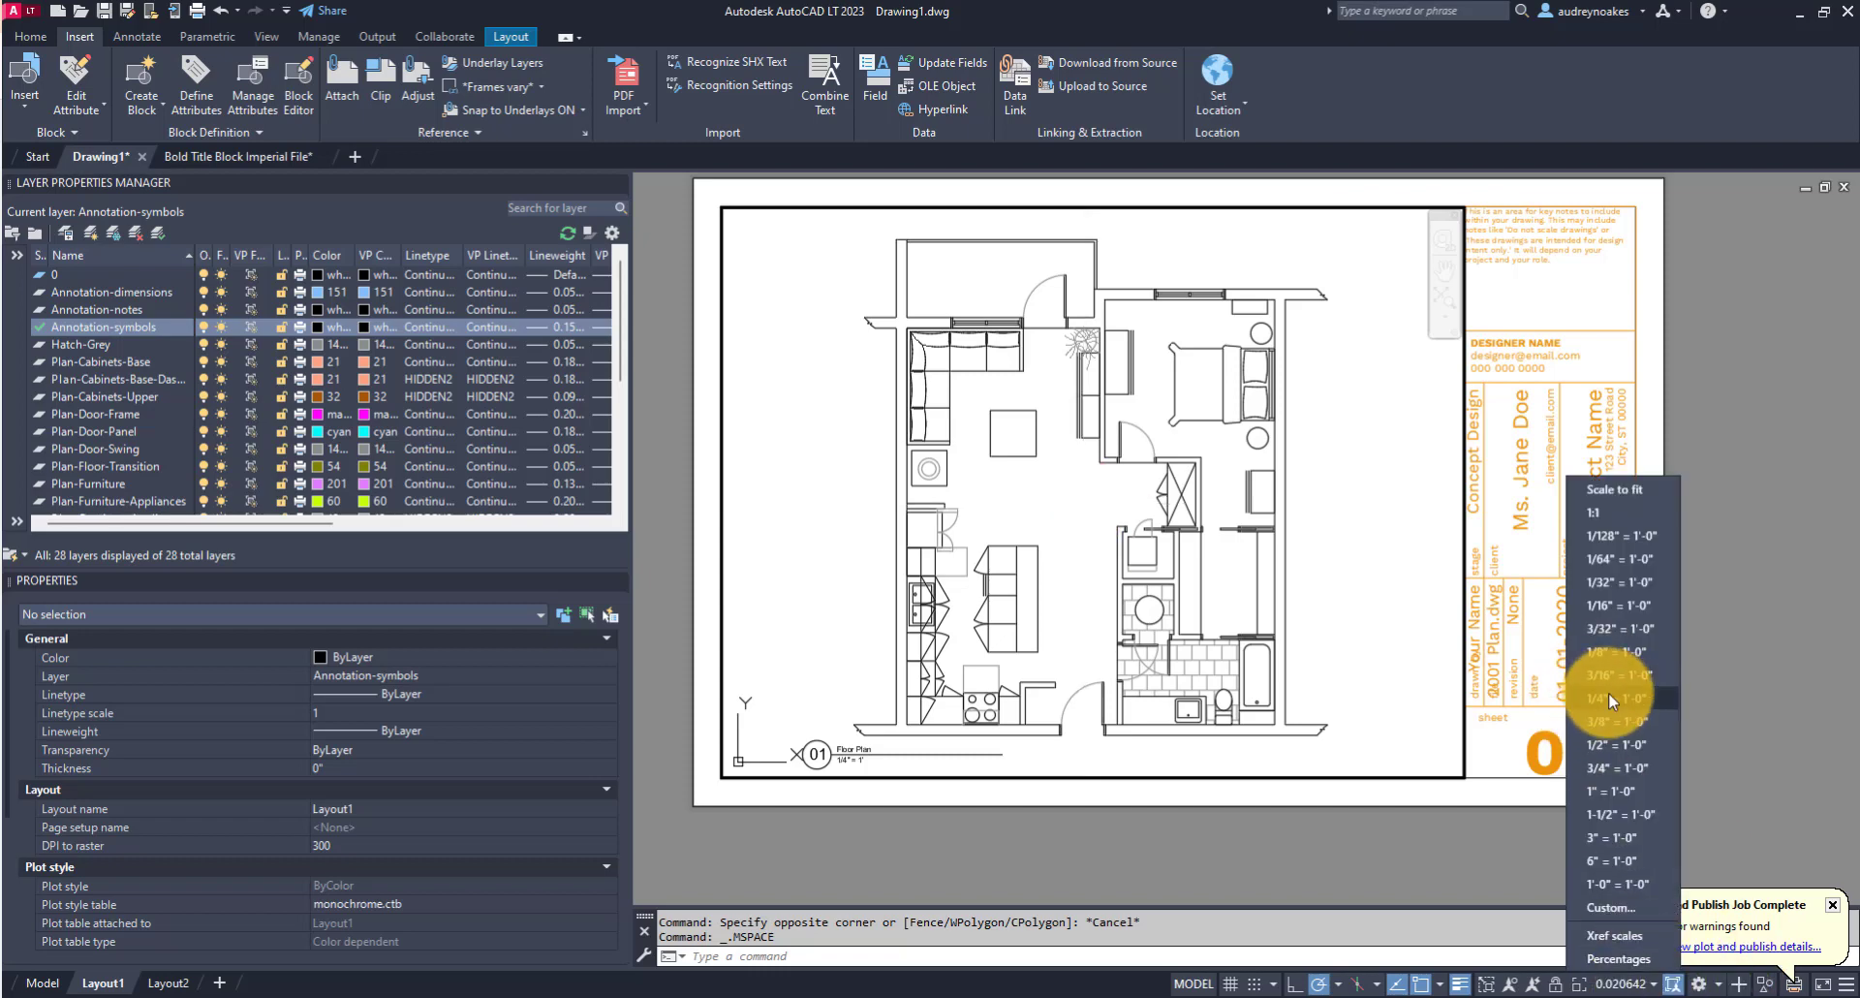
{"action": "left_click", "coordinate": [1616, 699]}
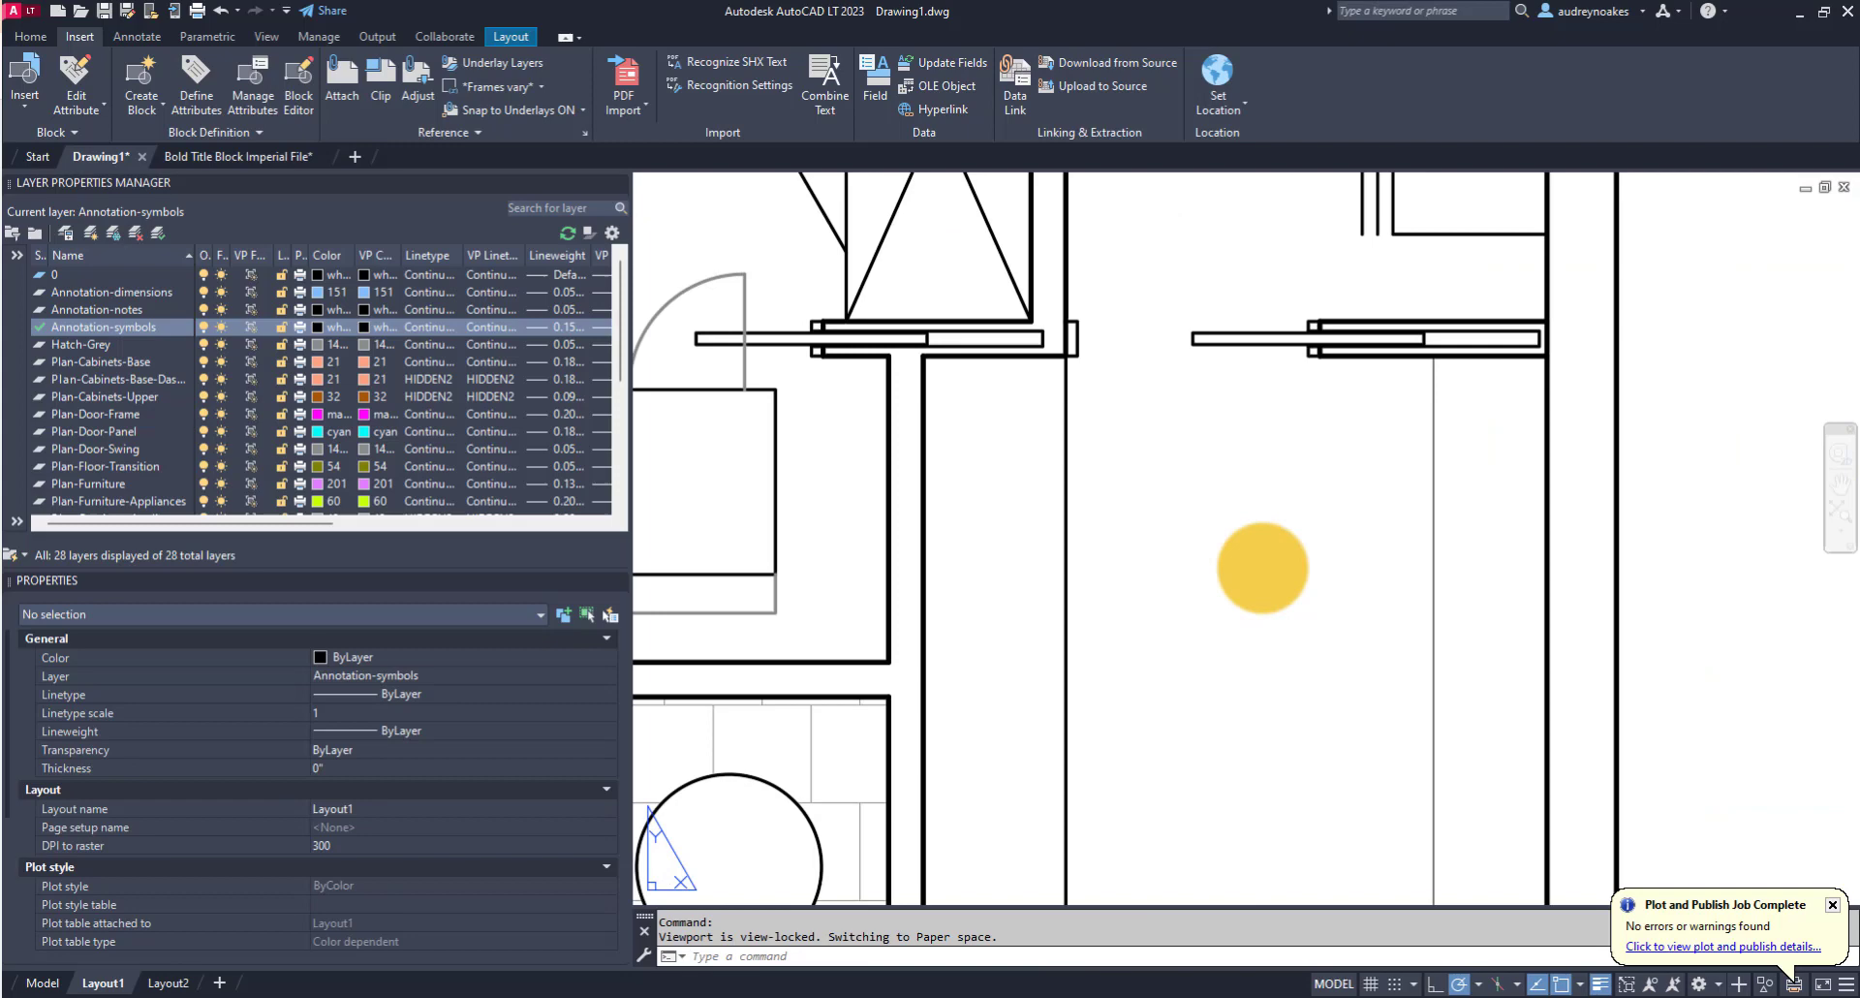
Zoom back out to view the whole Layout1 sheet with the locked viewport
{"action": "double_click", "coordinate": [1262, 567]}
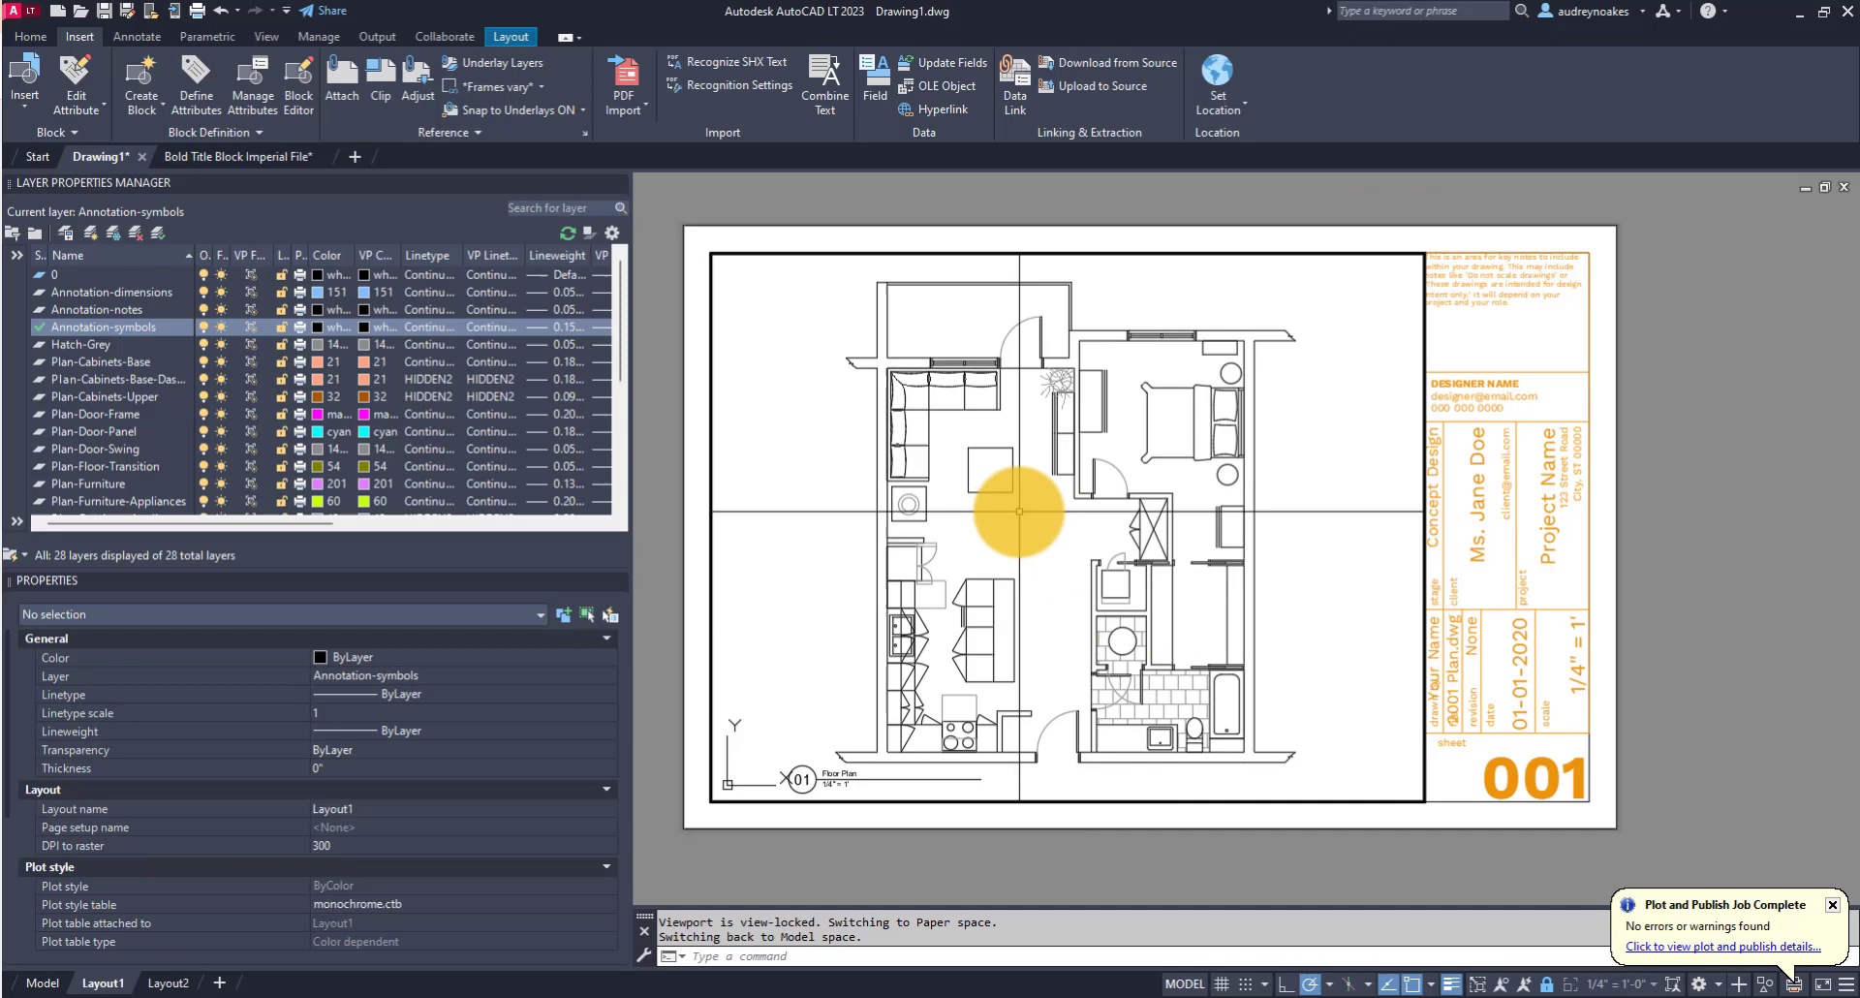
{"action": "mouse_move", "coordinate": [1031, 519]}
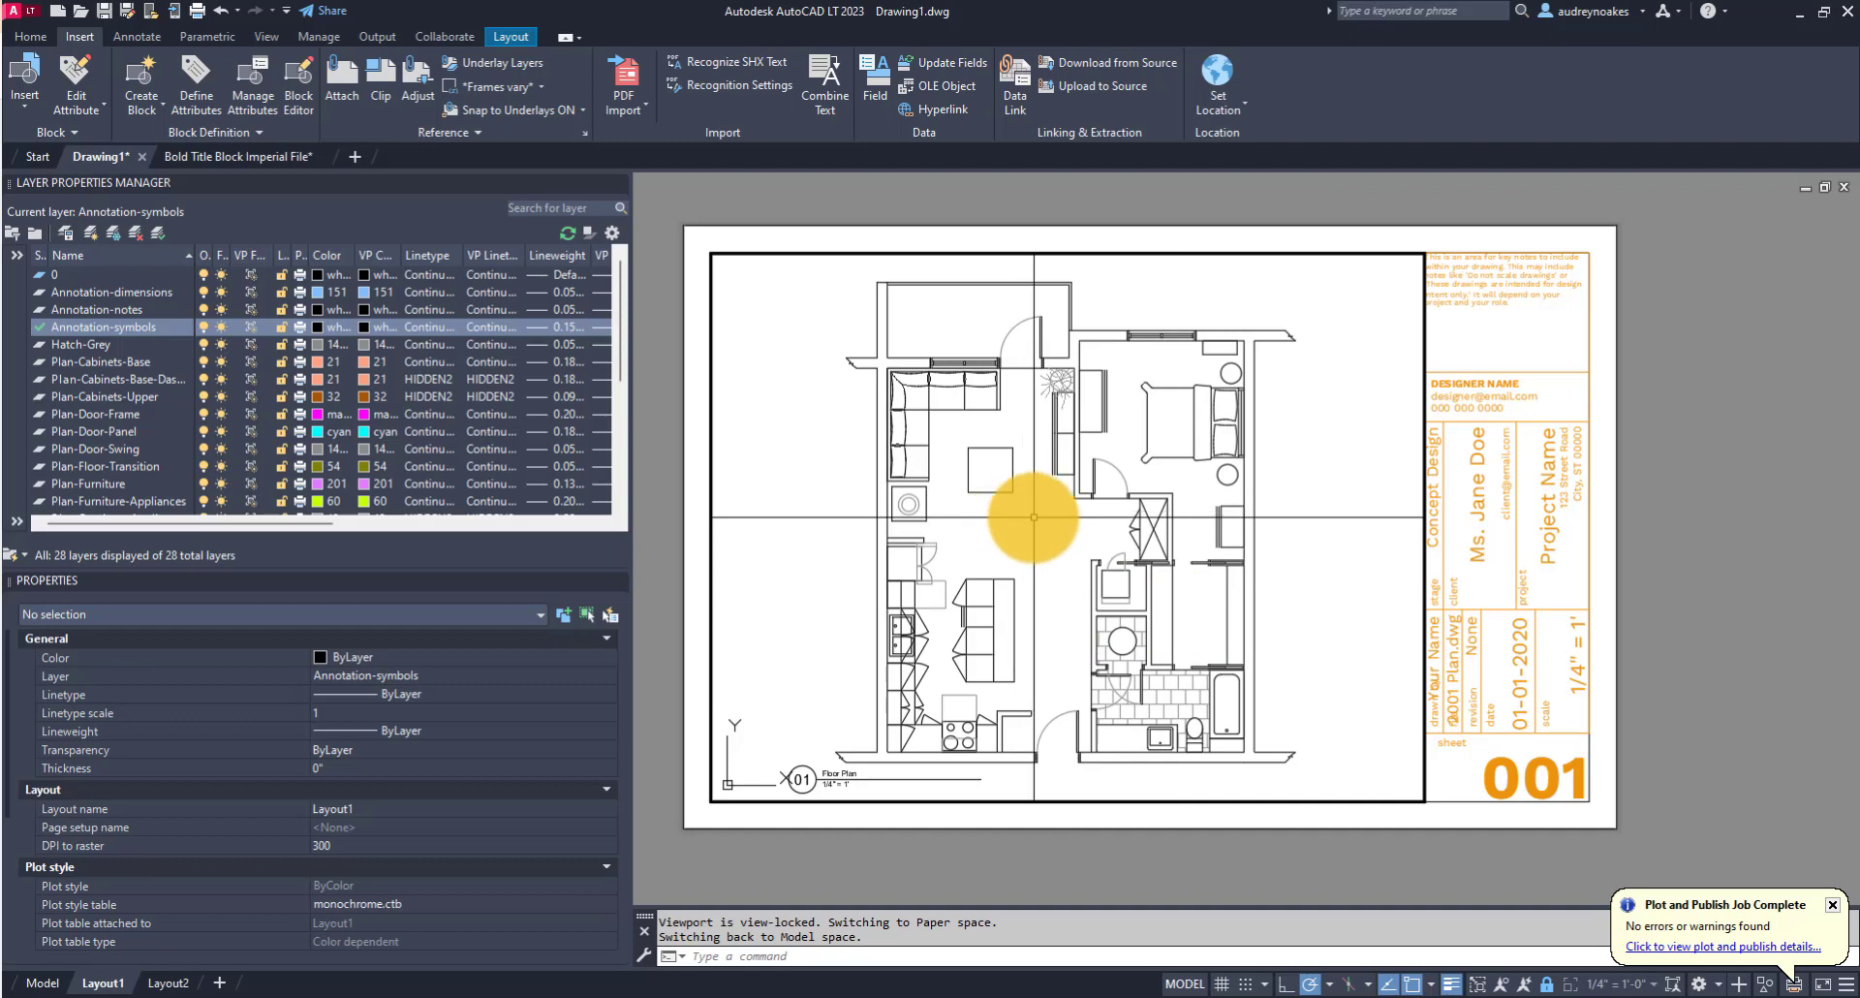